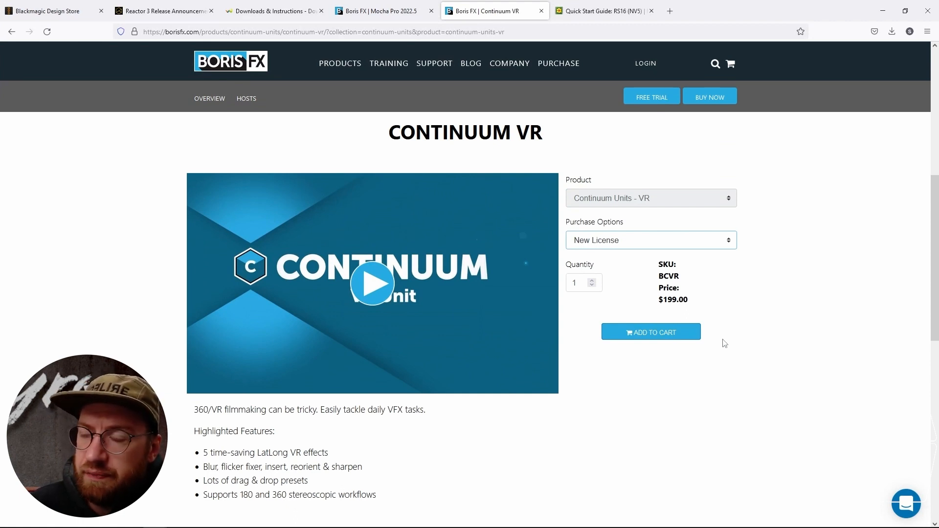
mouse_move(593, 387)
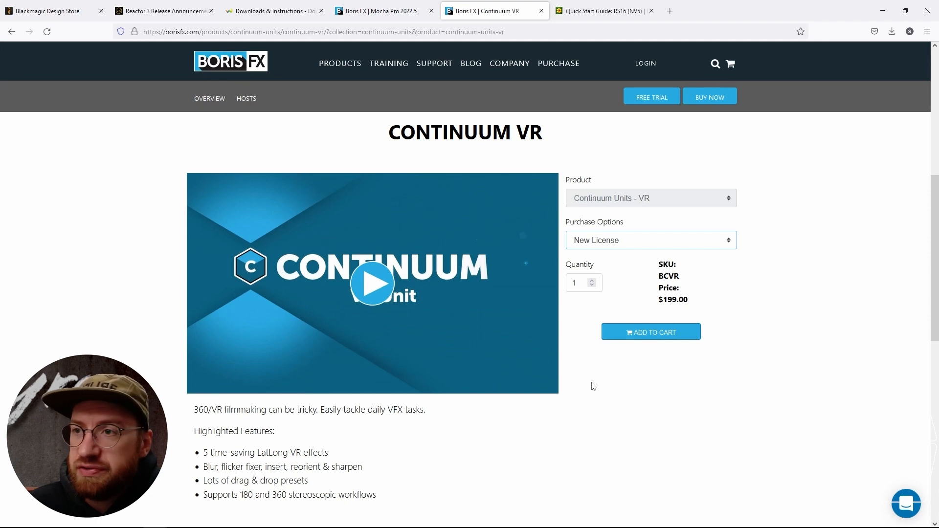